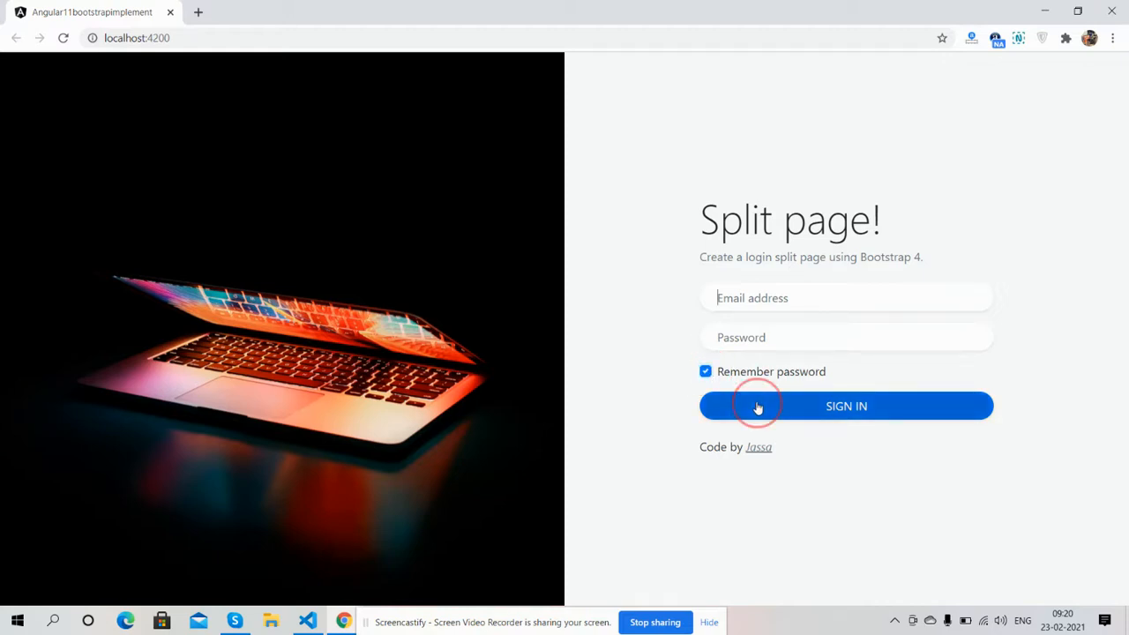
mouse_move(628, 258)
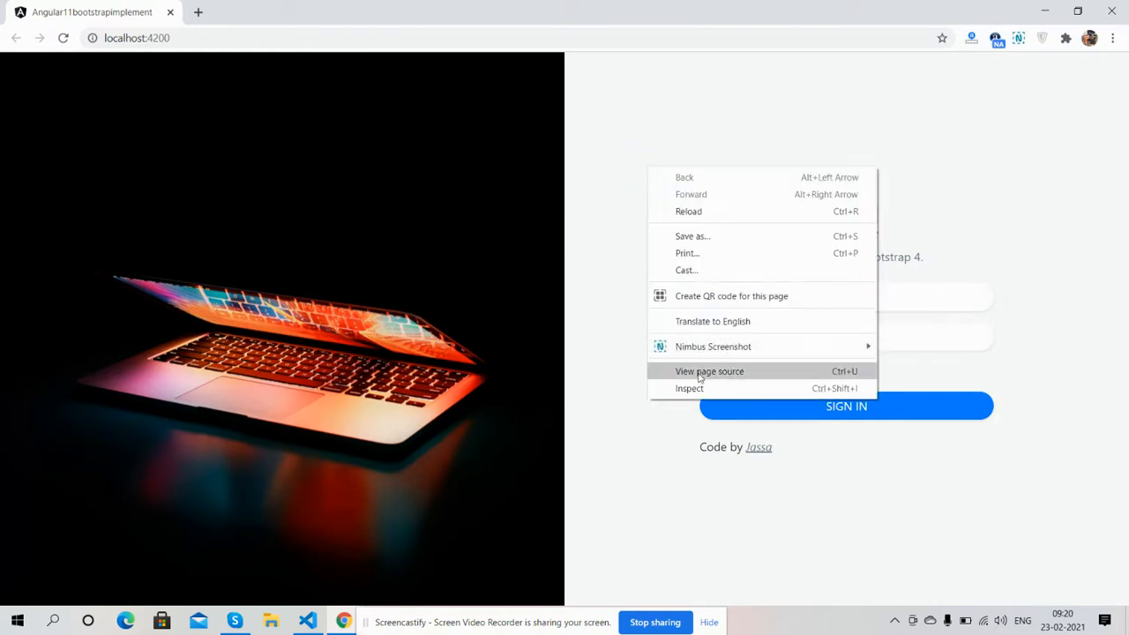
Step: Inspect the login page and toggle device emulation off and back on for the iPad Pro preview
left_click(689, 389)
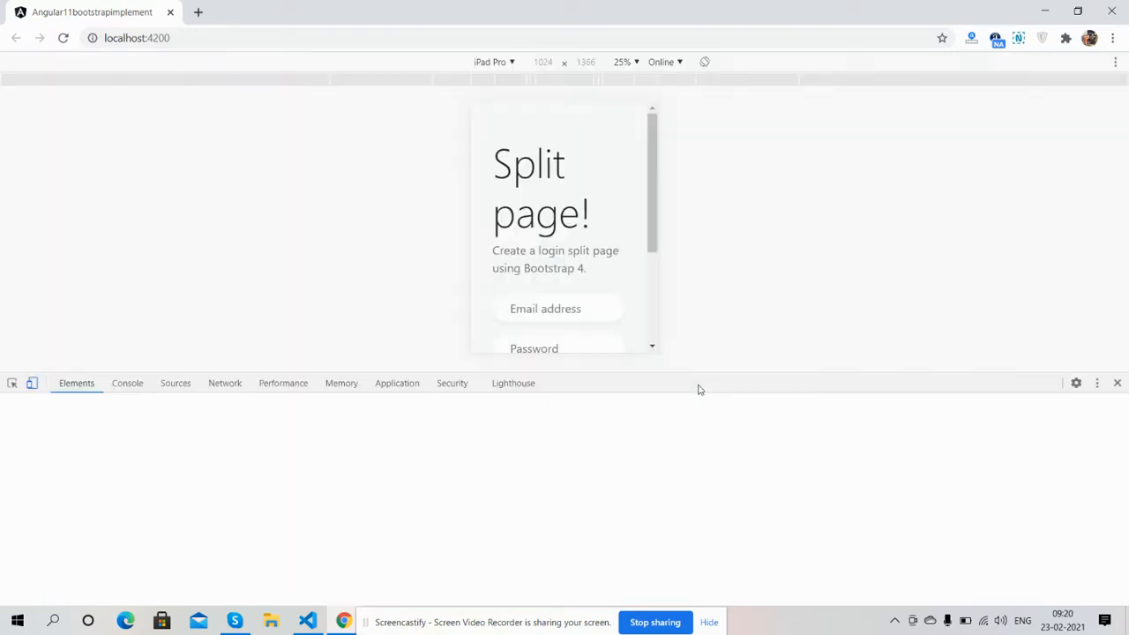
left_click(32, 383)
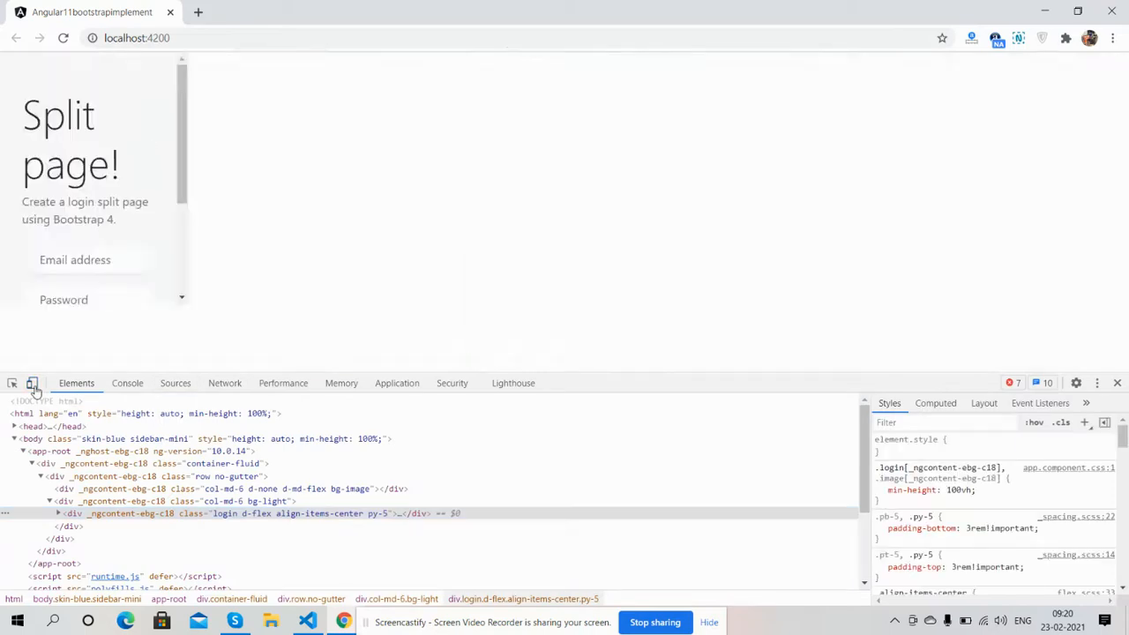
left_click(32, 383)
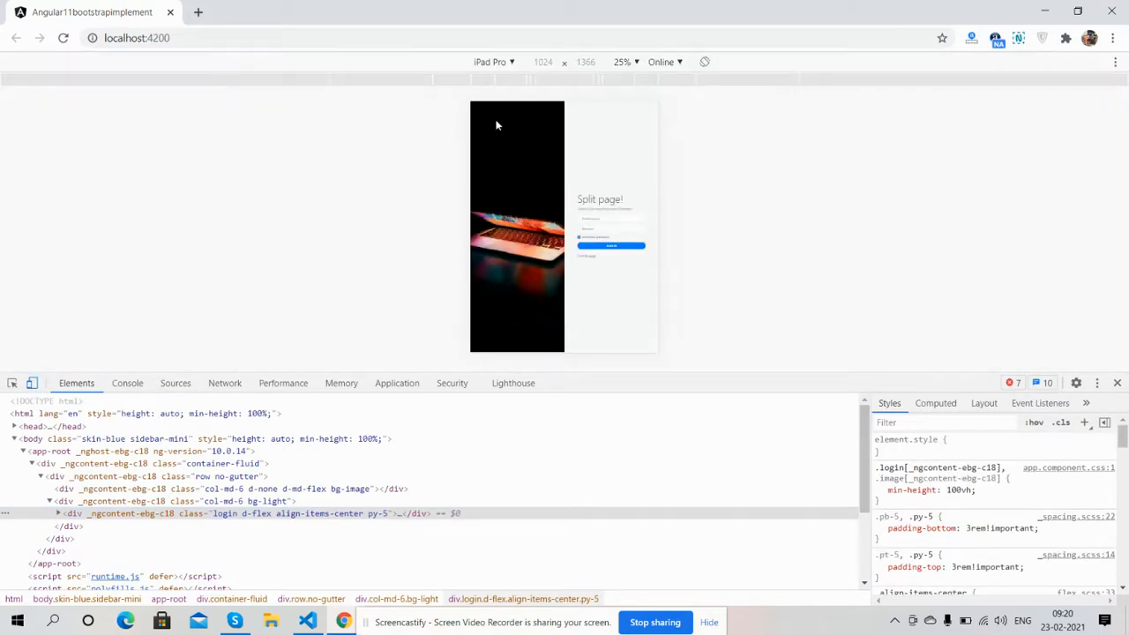
mouse_move(635, 61)
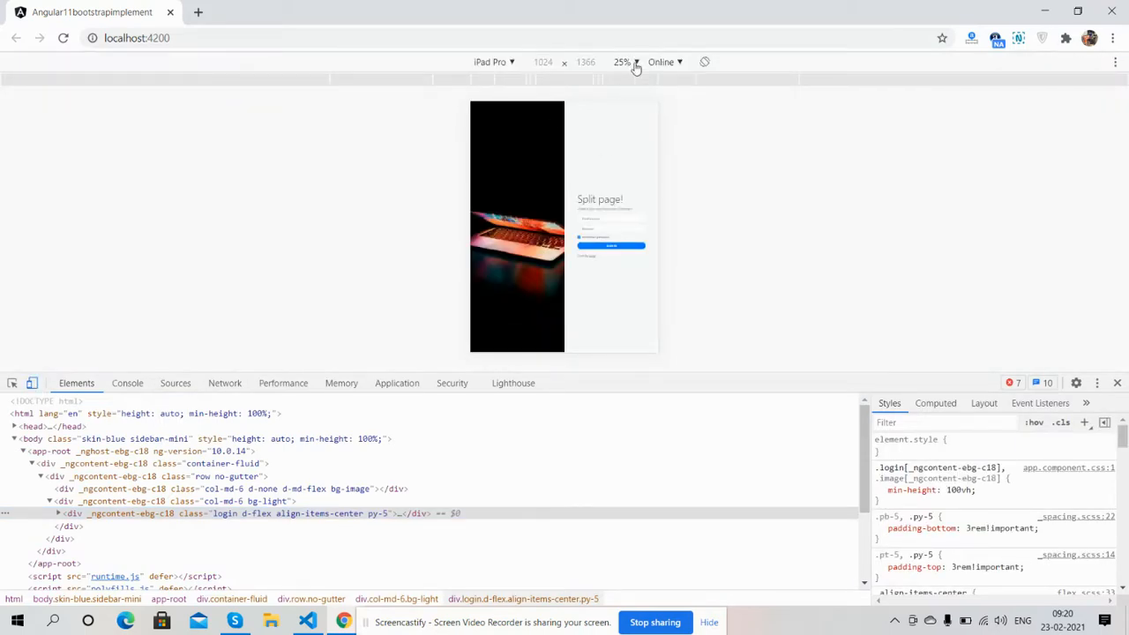
left_click(1097, 383)
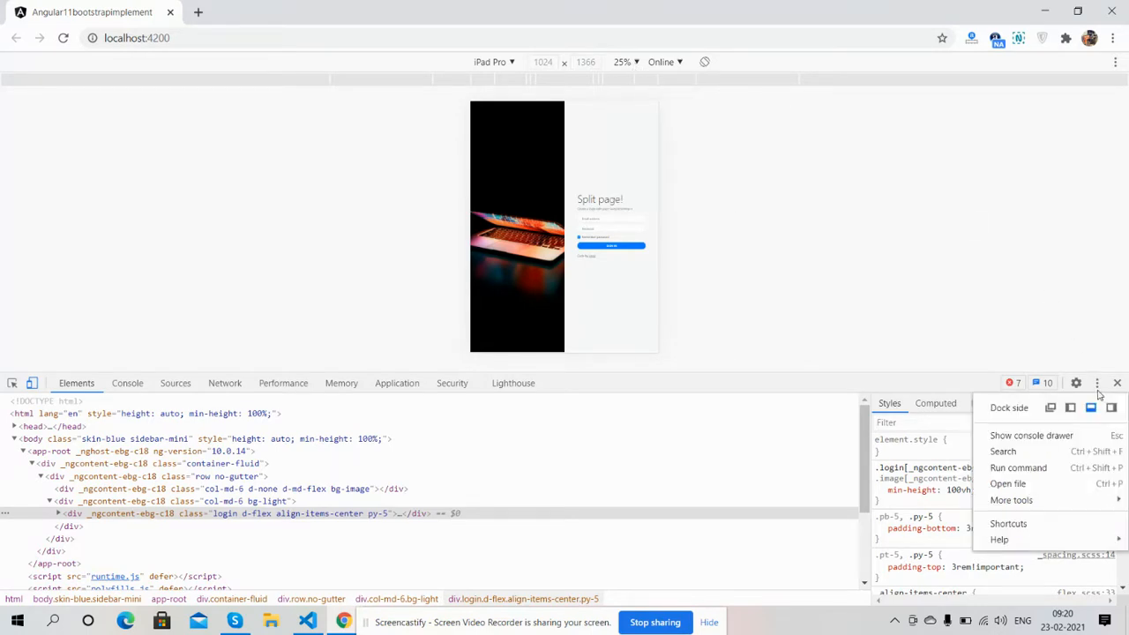
Step: Dock DevTools to the right, view the emulation at 100% zoom, and switch the device to iPad
left_click(1091, 408)
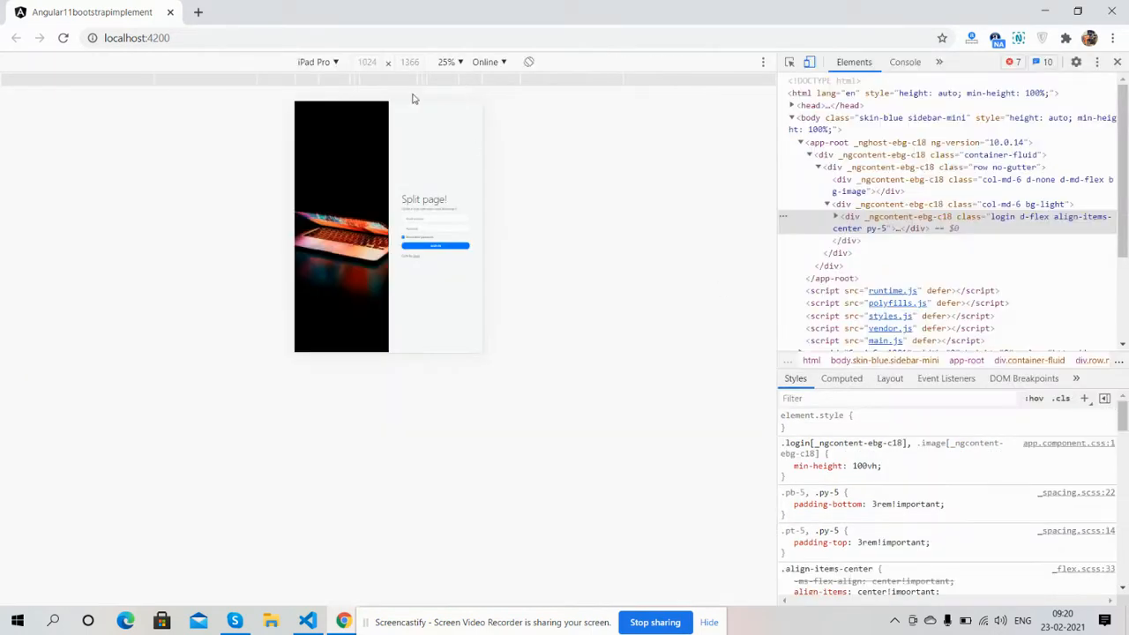
left_click(449, 62)
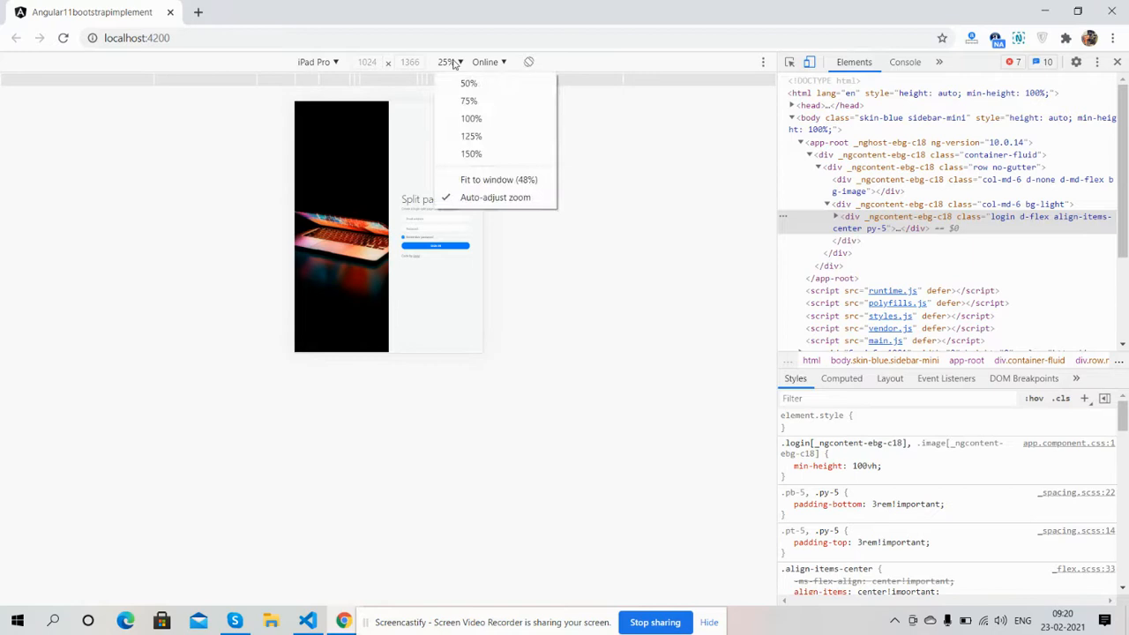
left_click(471, 118)
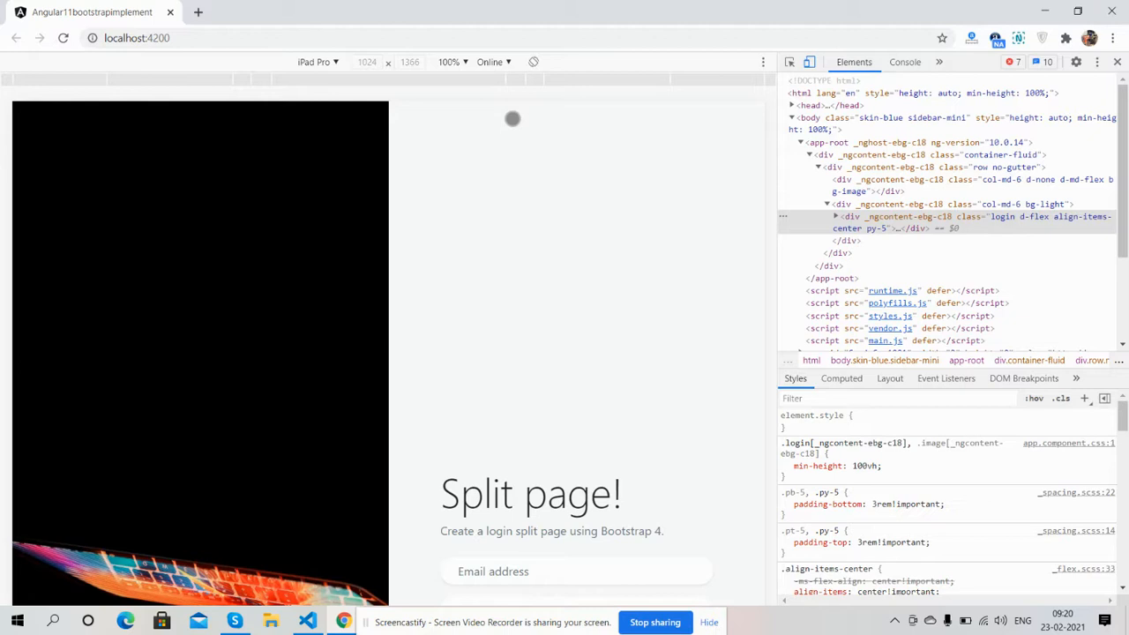
left_click(316, 62)
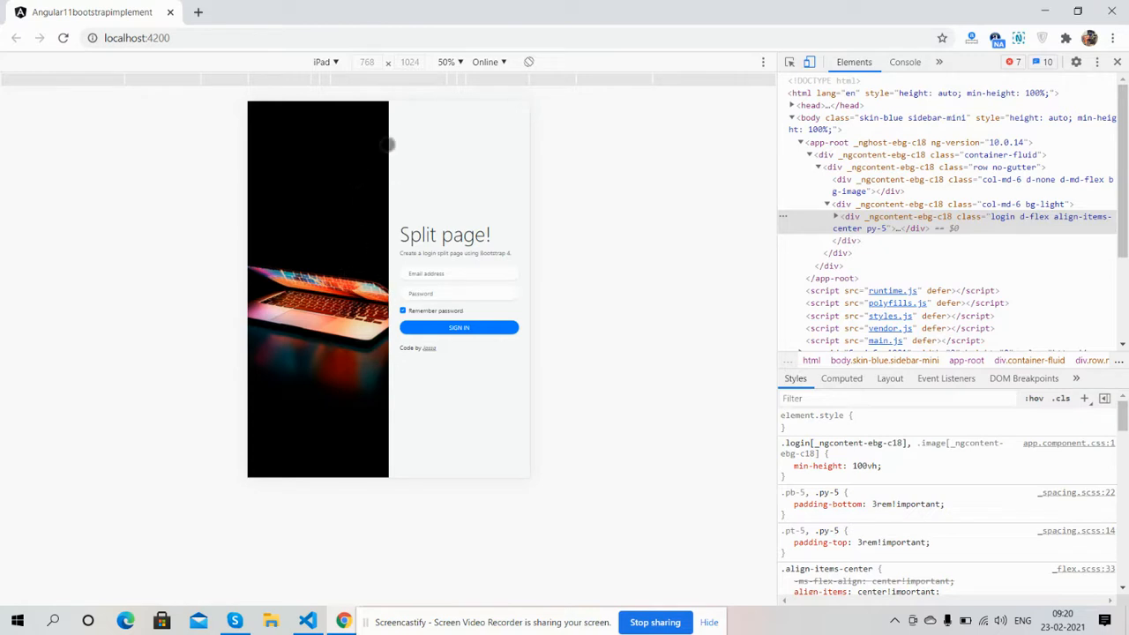
Step: Switch the emulated device to iPhone 6/7/8 so only the stacked sign-in form shows
left_click(325, 62)
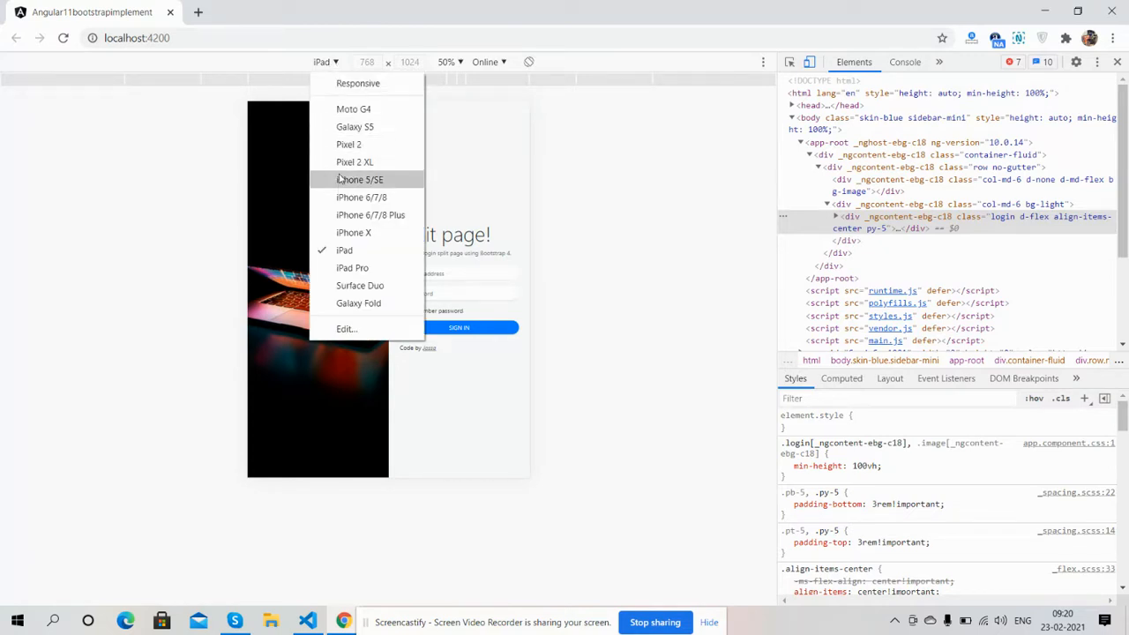
left_click(353, 233)
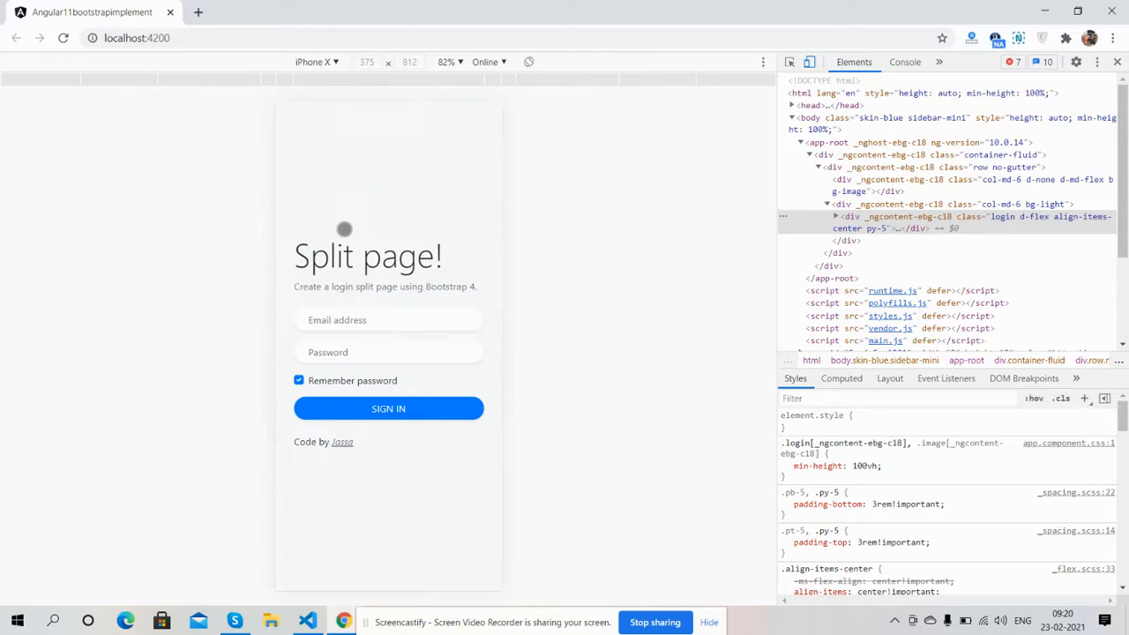
mouse_move(455, 80)
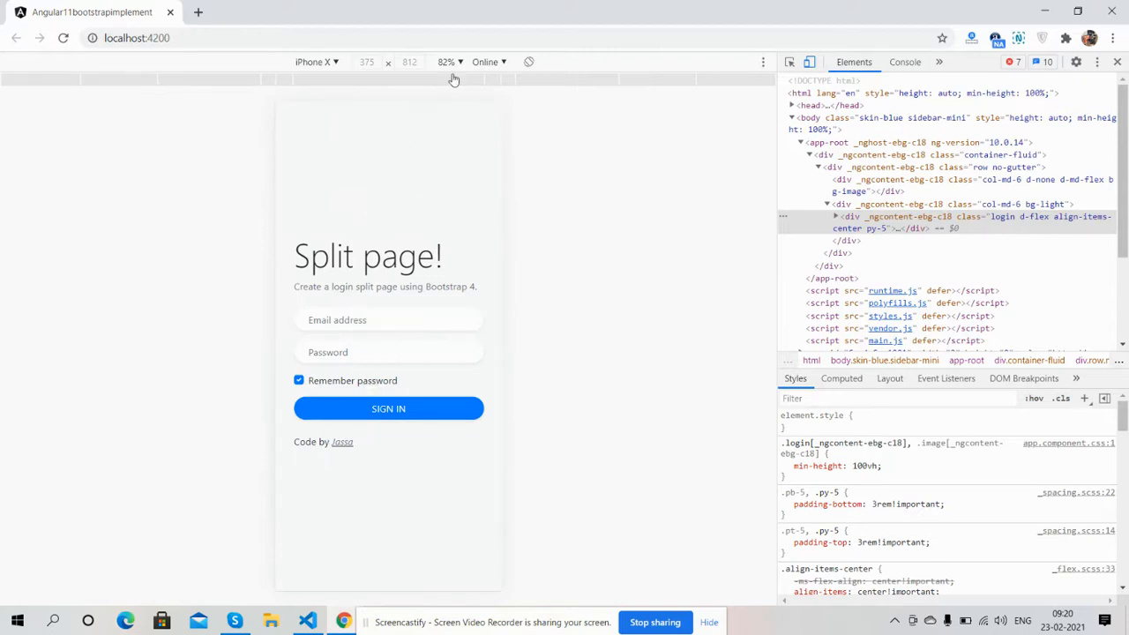
left_click(448, 62)
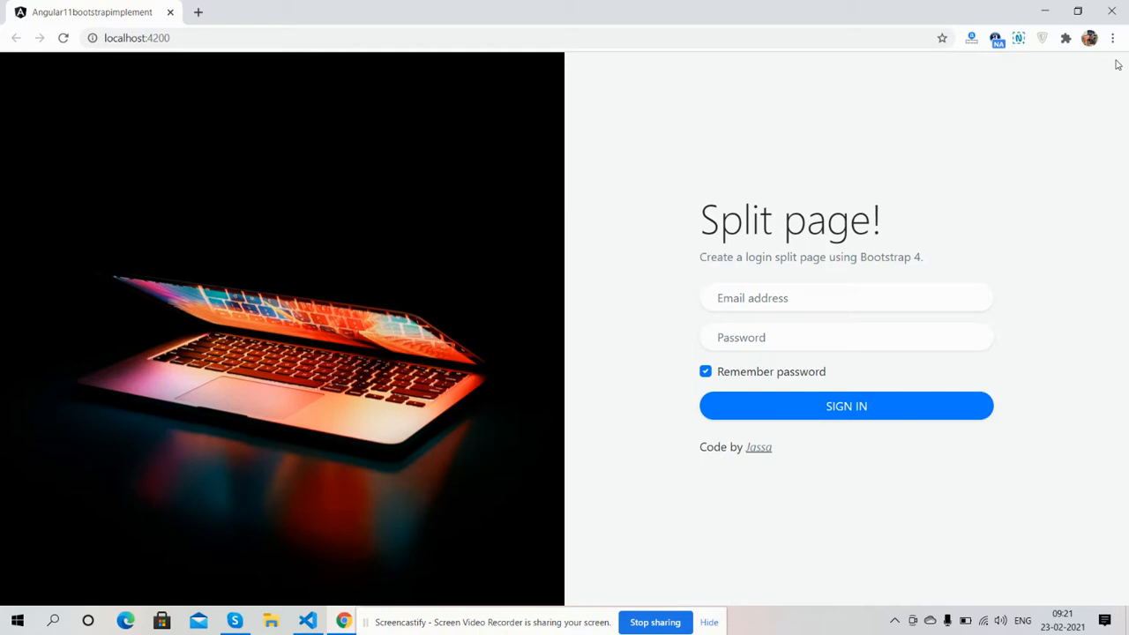
mouse_move(678, 610)
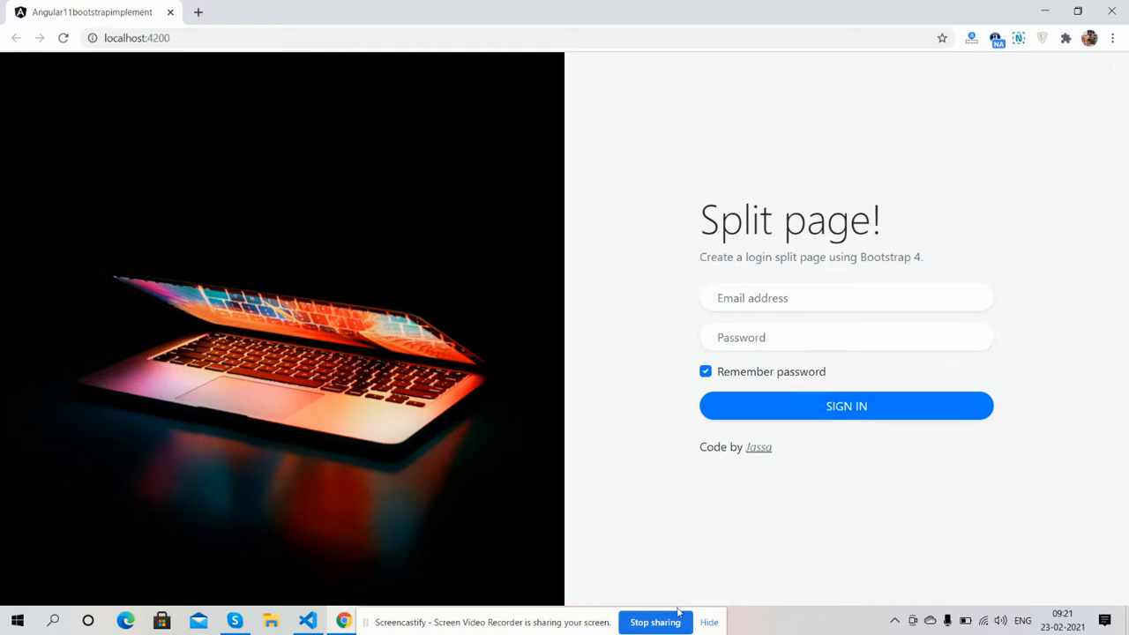